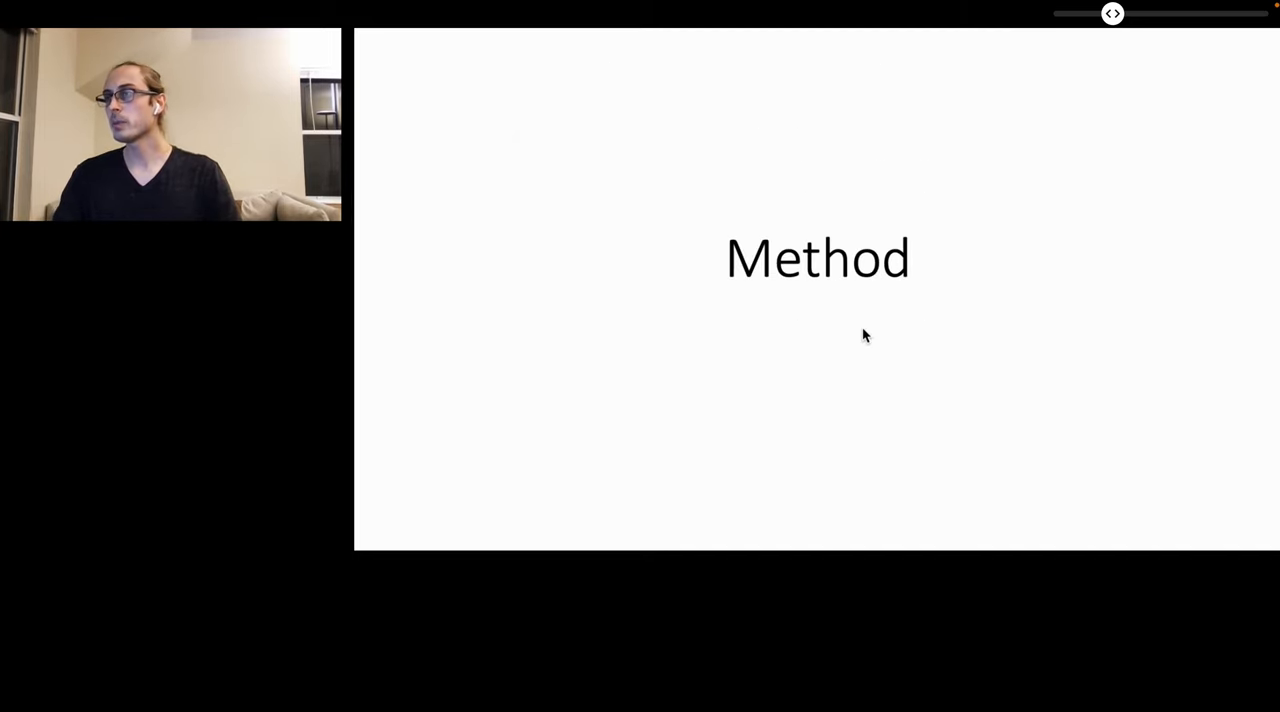
Step: Advance to the Previous methods slide with the Langevin dynamics slow-mixing point
key("Right")
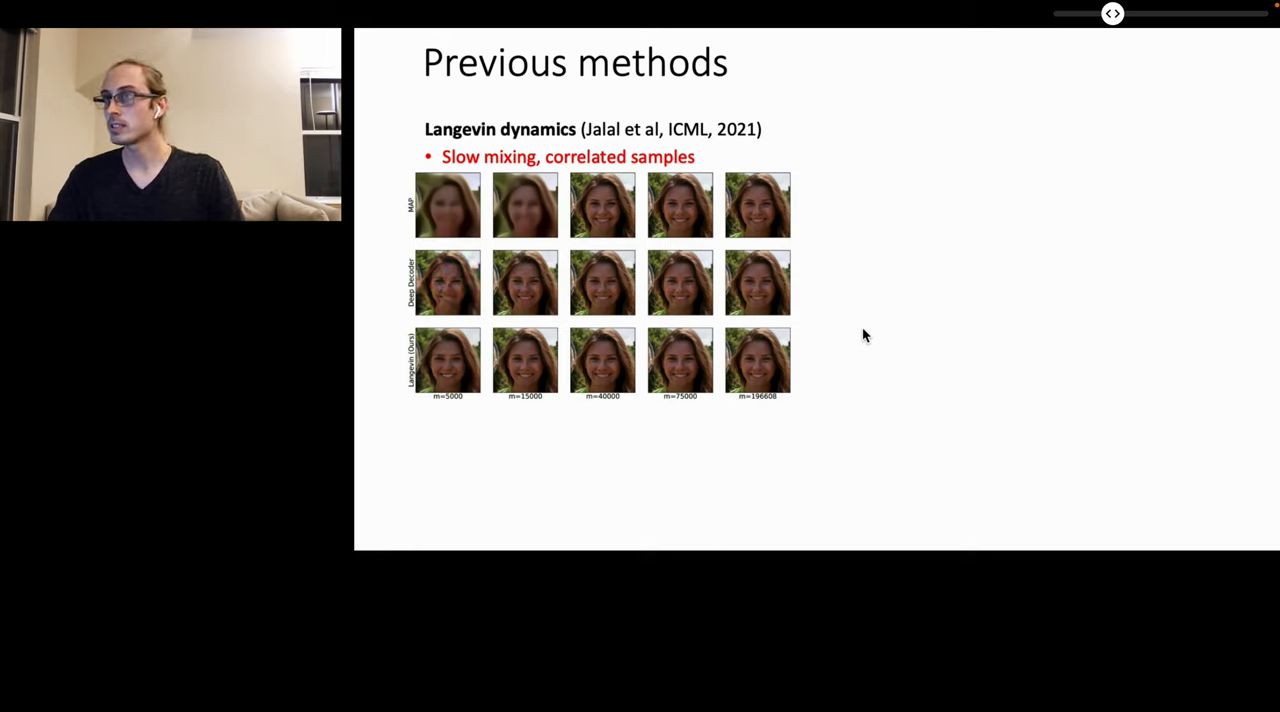